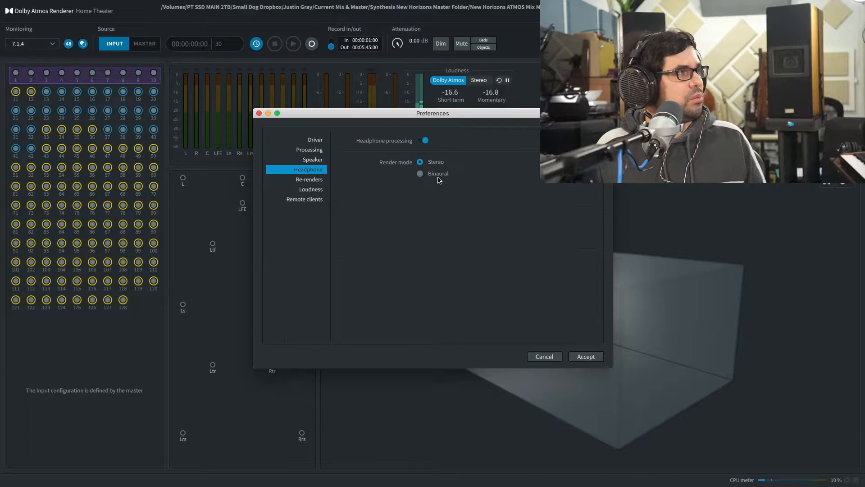
Set headphone Render mode to Binaural and accept the preferences
{"action": "left_click", "coordinate": [585, 356]}
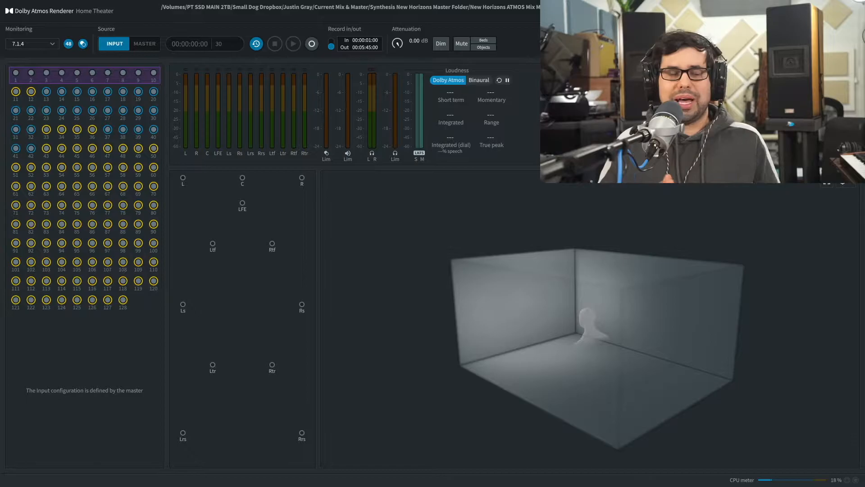
Bring up Renderer Preferences on the Driver page (Dolby Audio Bridge in, Avid HDX out)
{"action": "left_click", "coordinate": [293, 43]}
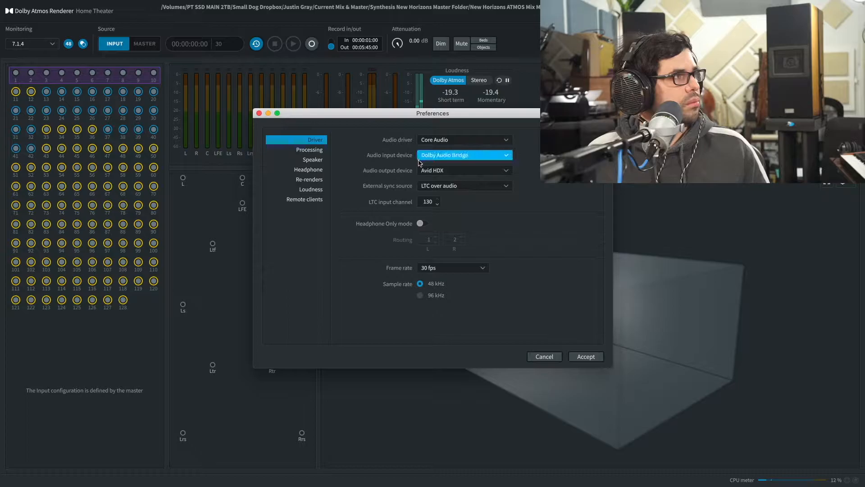
Accept the driver settings, let the engine reinitialize, and return to the Headphone preferences
{"action": "left_click", "coordinate": [586, 356]}
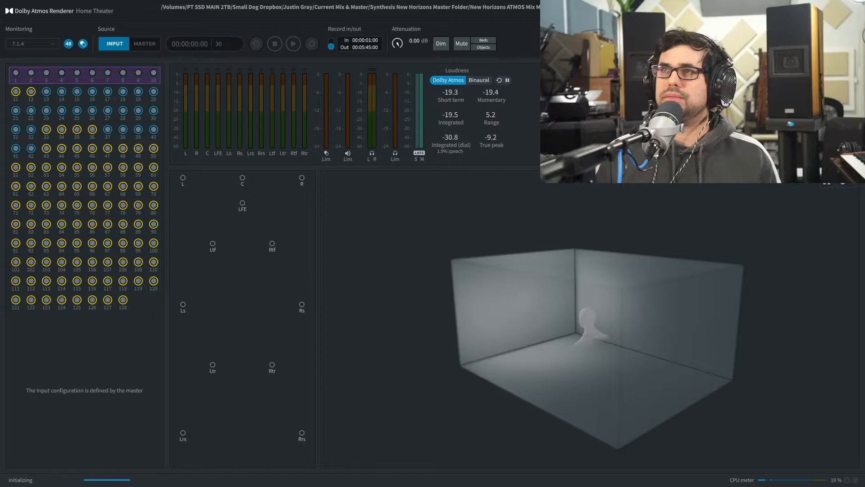
{"action": "left_click", "coordinate": [311, 43]}
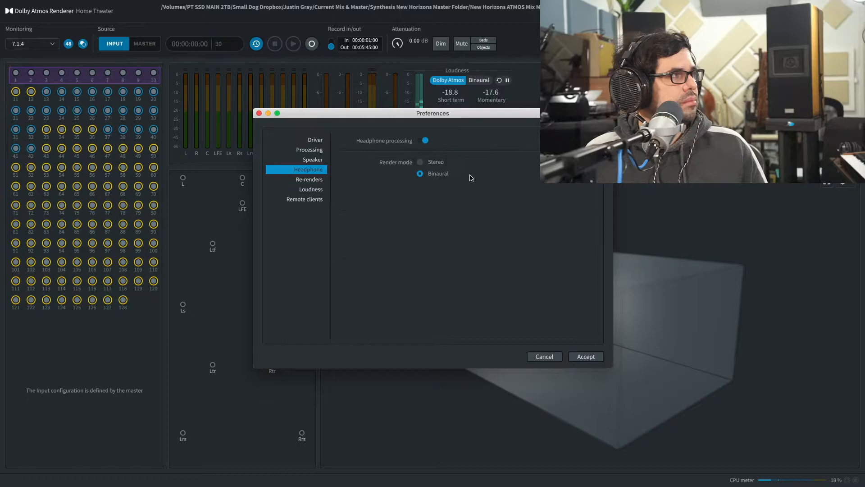
{"action": "left_click", "coordinate": [586, 356]}
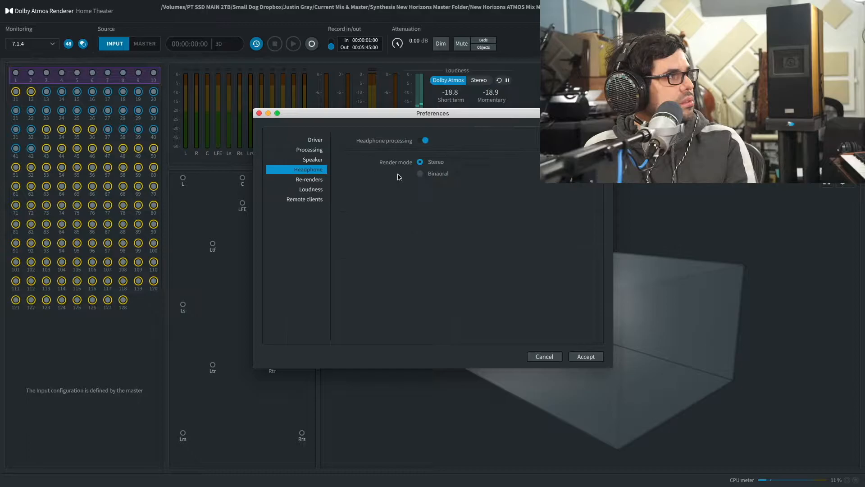
{"action": "left_click", "coordinate": [585, 356]}
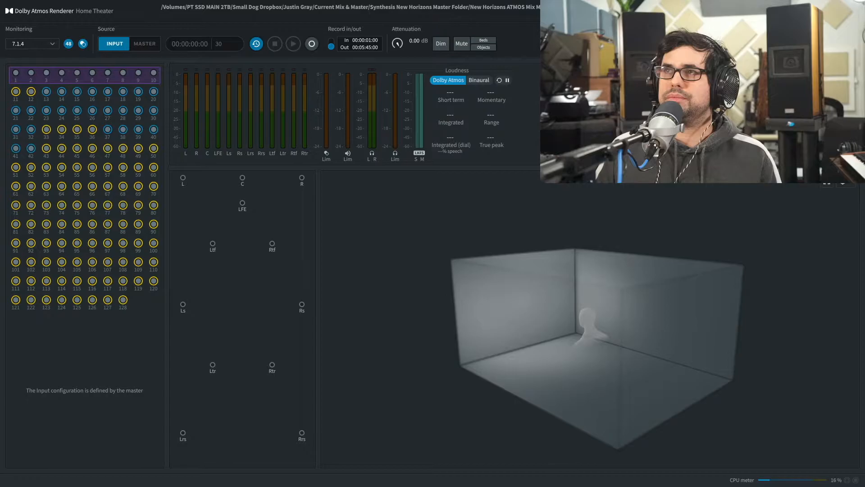
Play the mix so the Loudness panel reads integrated -18.6, range 2.1, true peak -4.0
{"action": "left_click", "coordinate": [293, 43]}
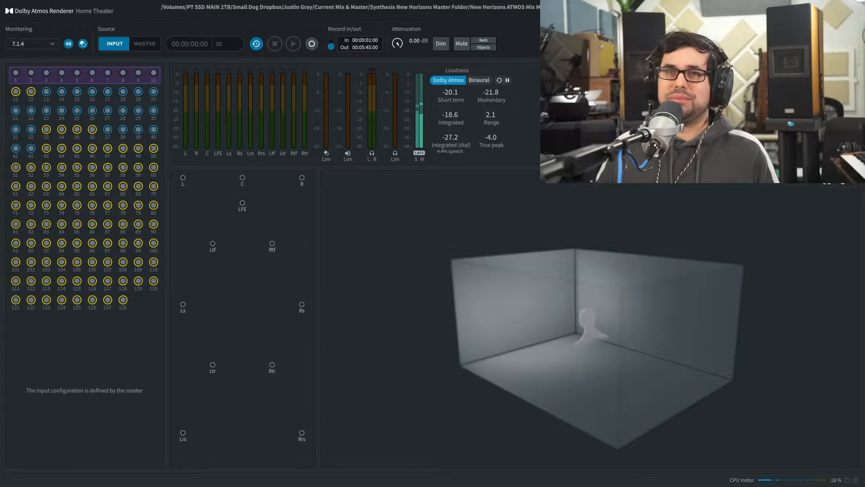
{"action": "left_click", "coordinate": [293, 43]}
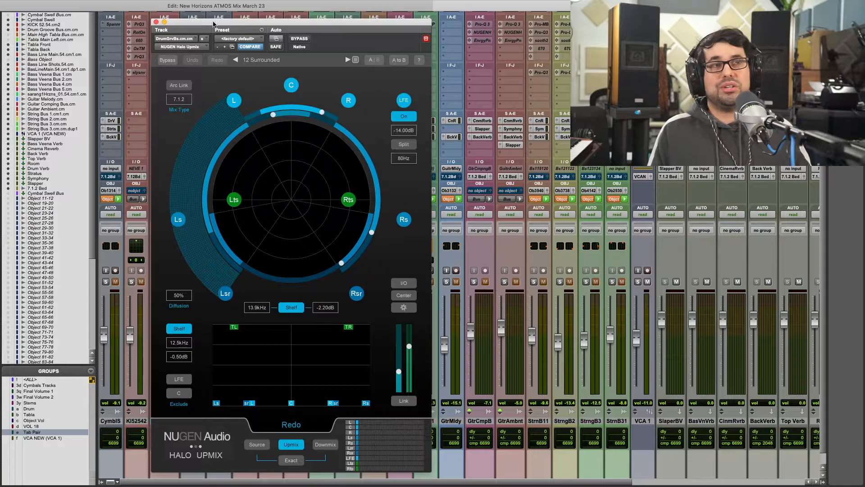
{"action": "left_click", "coordinate": [156, 22]}
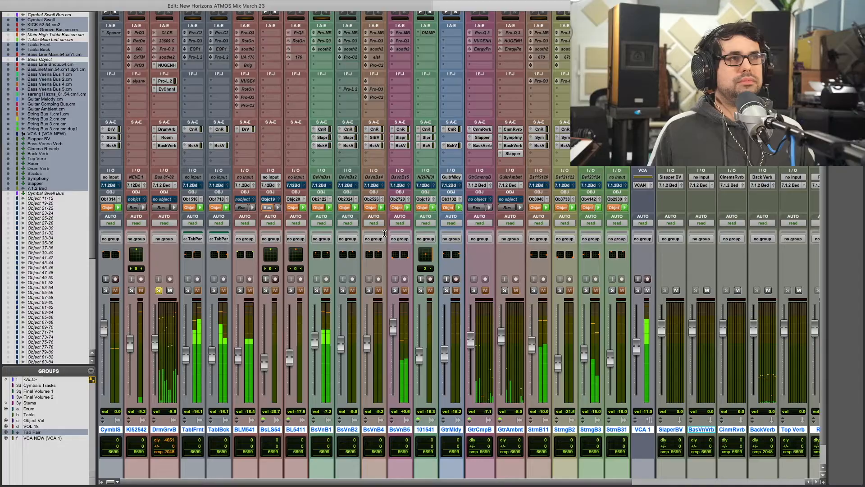
{"action": "scroll", "scroll_direction": "right", "scroll_amount": 3}
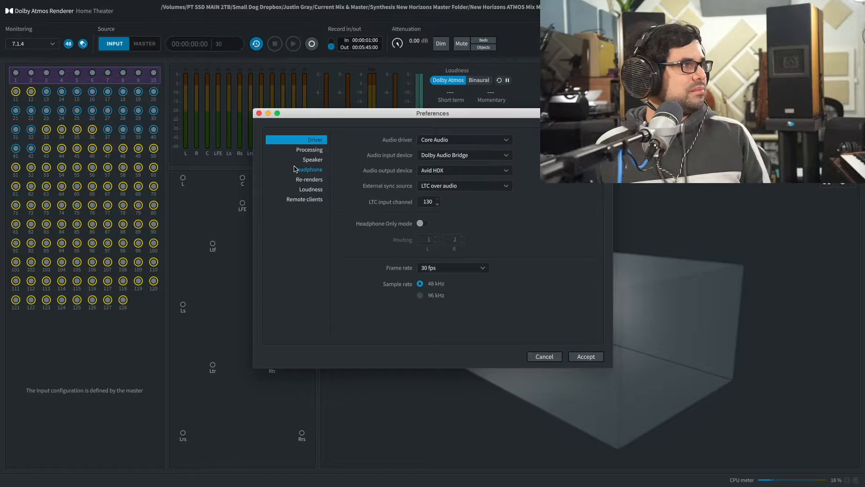
Set headphone render mode to Stereo and accept the preferences
{"action": "left_click", "coordinate": [586, 356]}
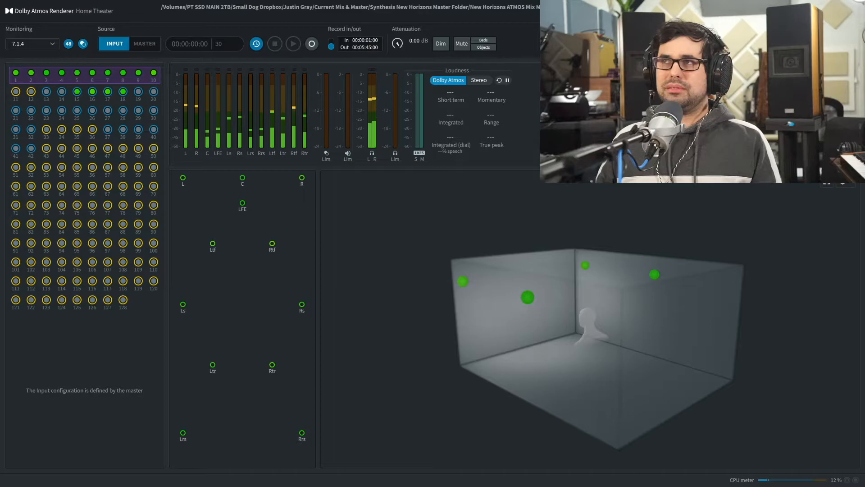
{"action": "left_click", "coordinate": [59, 5]}
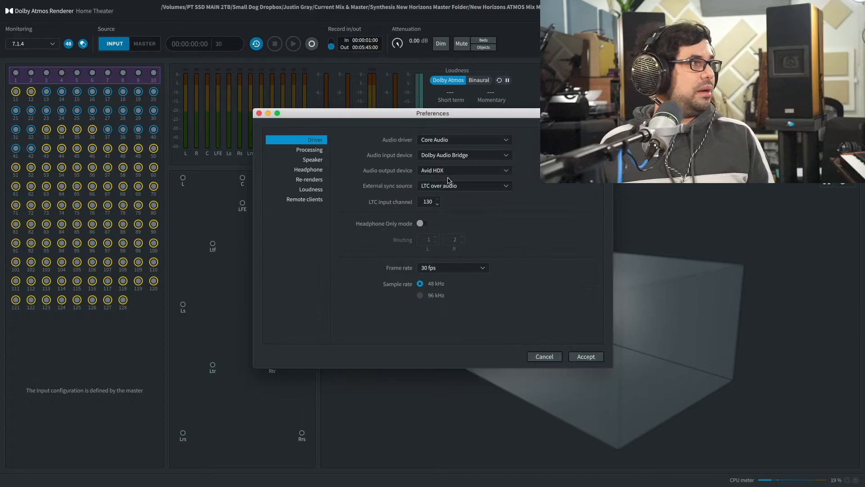
Accept the preferences and play the object mix with stereo headphone rendering
{"action": "left_click", "coordinate": [586, 356]}
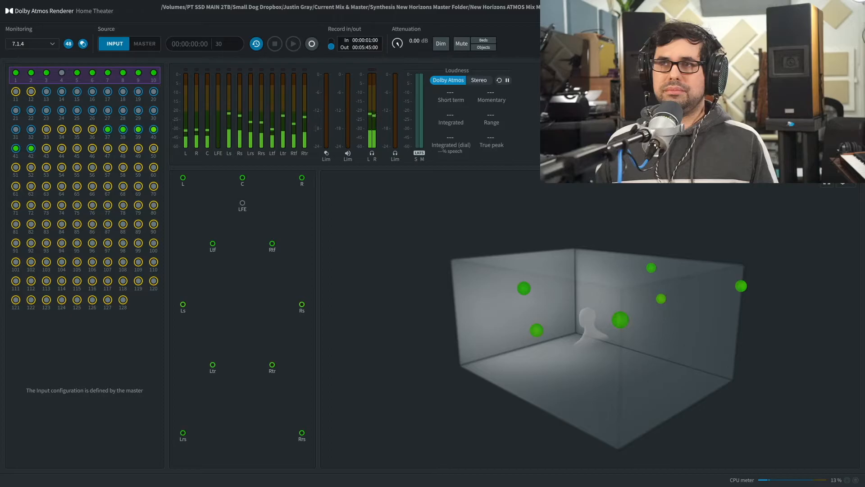
Toggle headphone rendering back to Binaural and replay the mix
{"action": "left_click", "coordinate": [59, 5]}
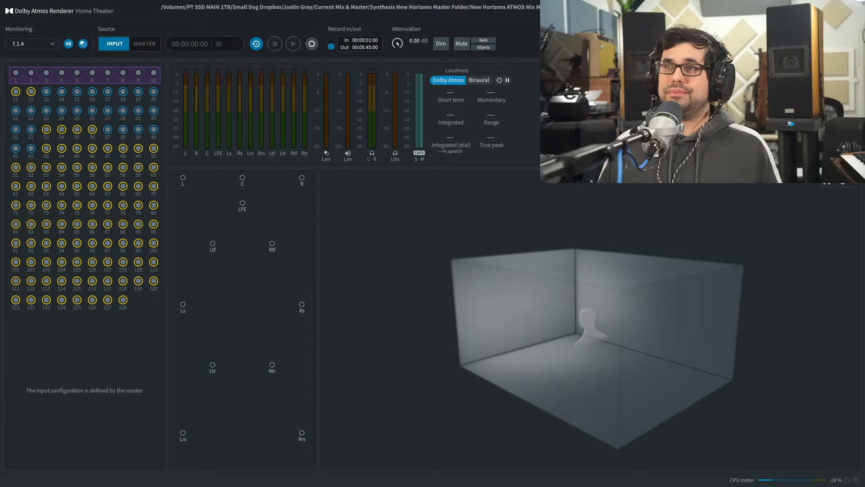
{"action": "left_click", "coordinate": [292, 43]}
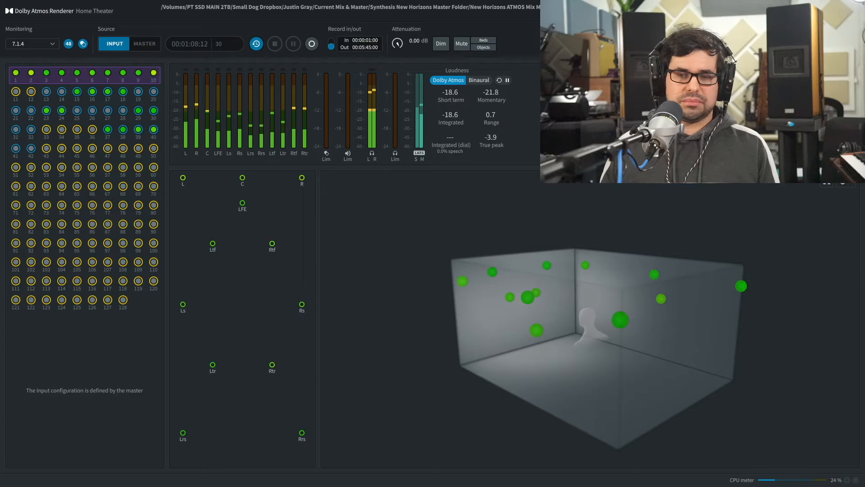